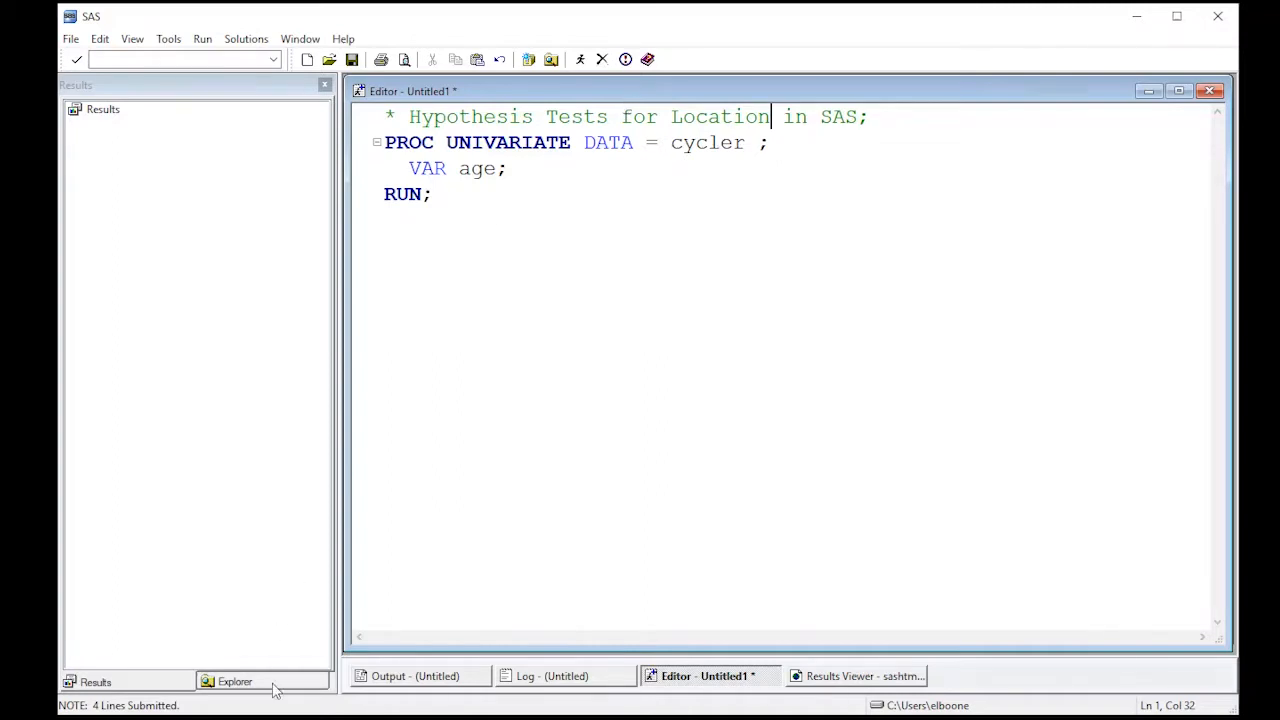
- Show the Work library contents in the Explorer so the Cycler dataset is listed
{"action": "left_click", "coordinate": [236, 680]}
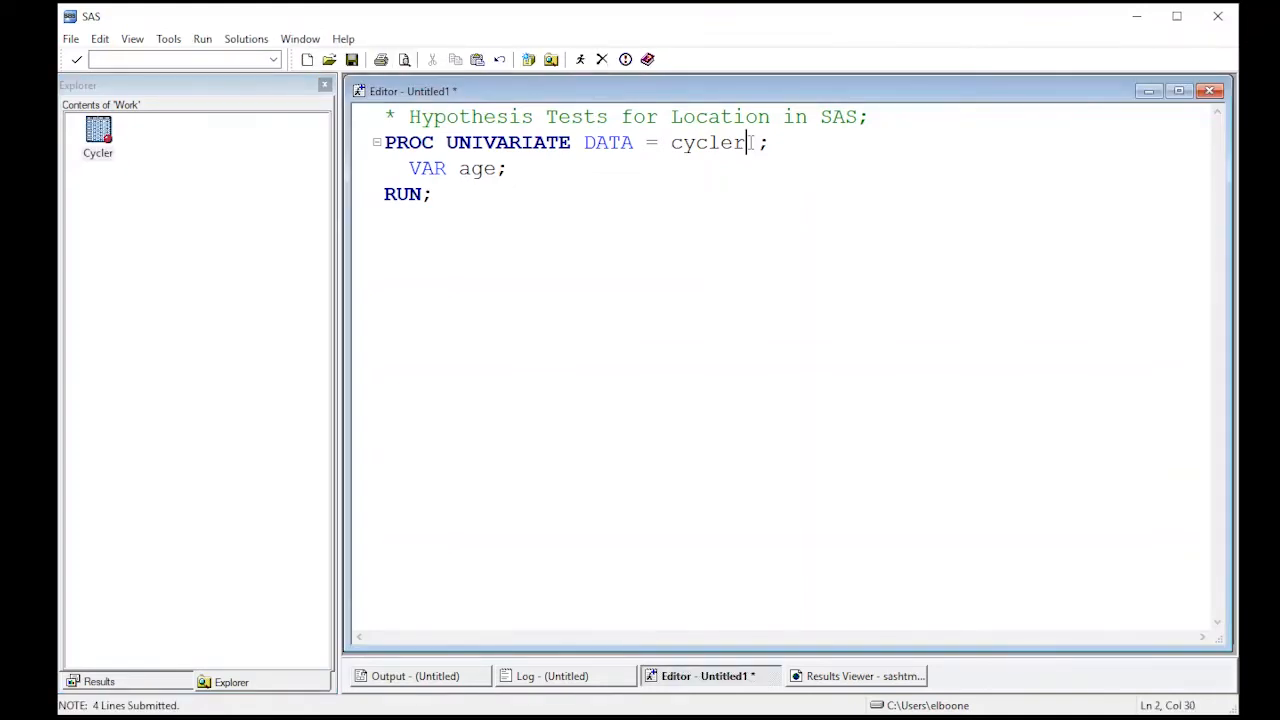
- Add MU0=25 after DATA=cycler so PROC UNIVARIATE tests age against a mean of 25
{"action": "type", "text": "m"}
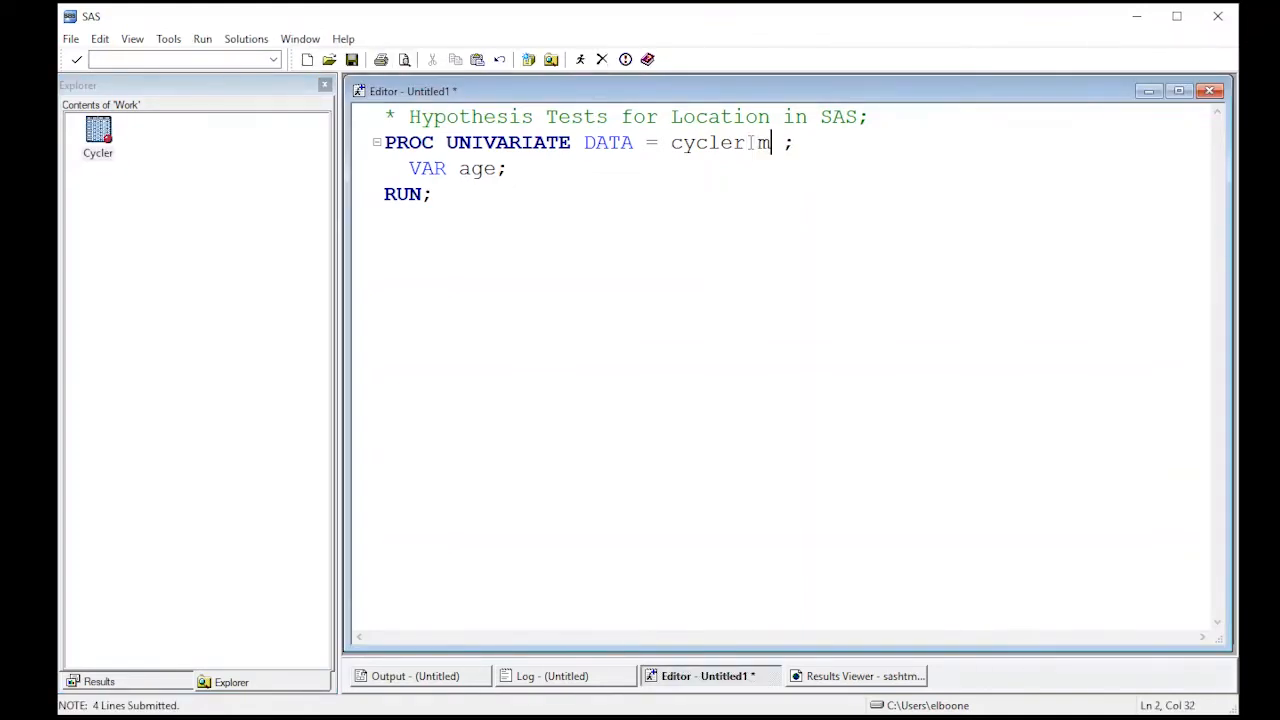
{"action": "type", "text": "u"}
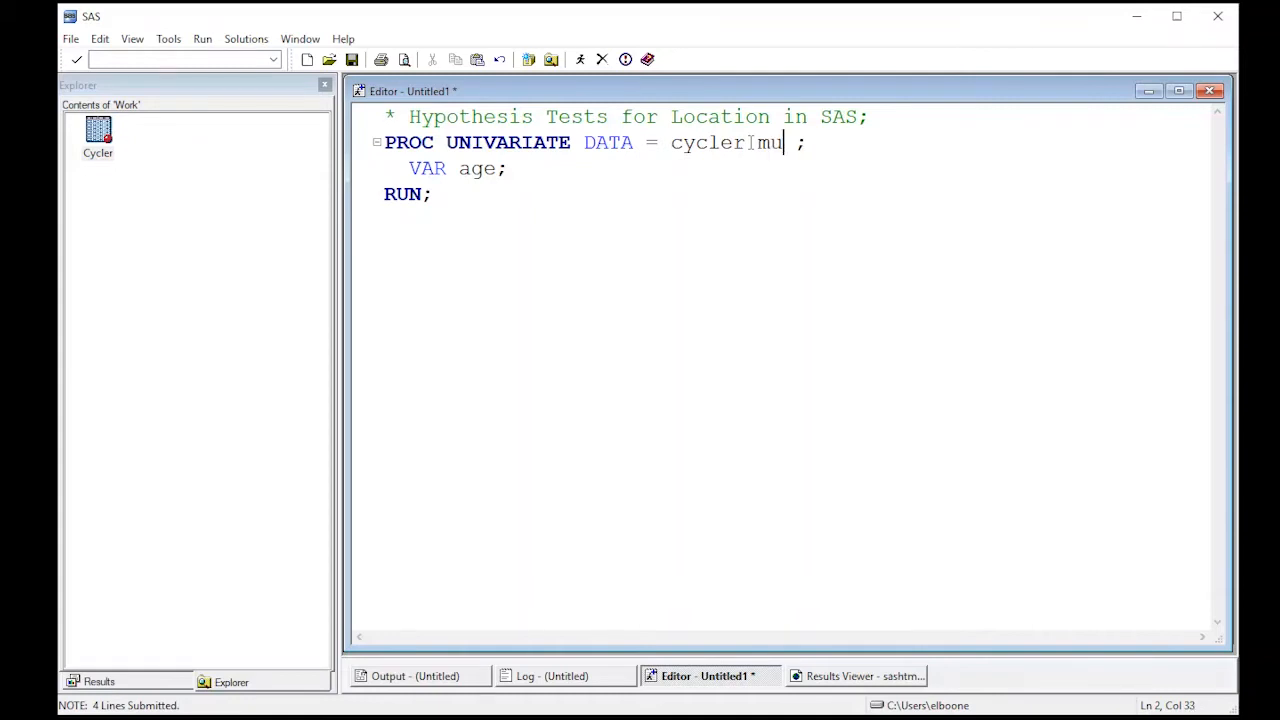
{"action": "type", "text": "0"}
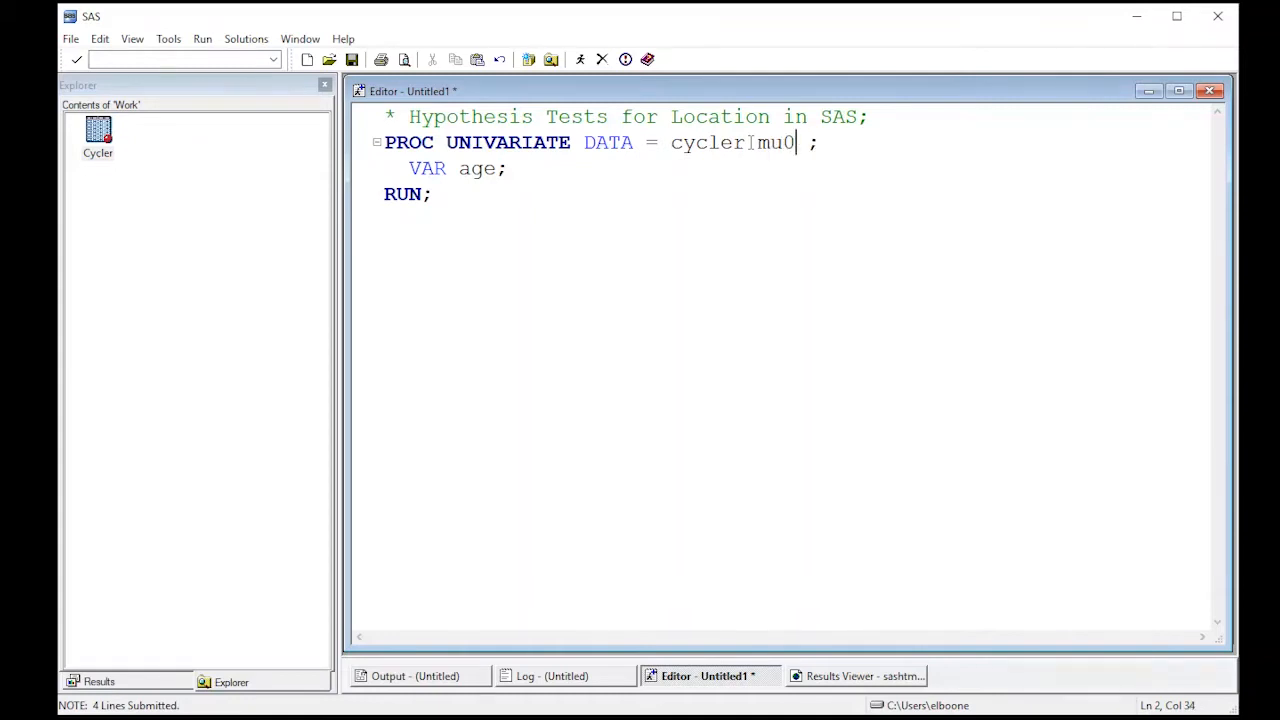
{"action": "type", "text": "="}
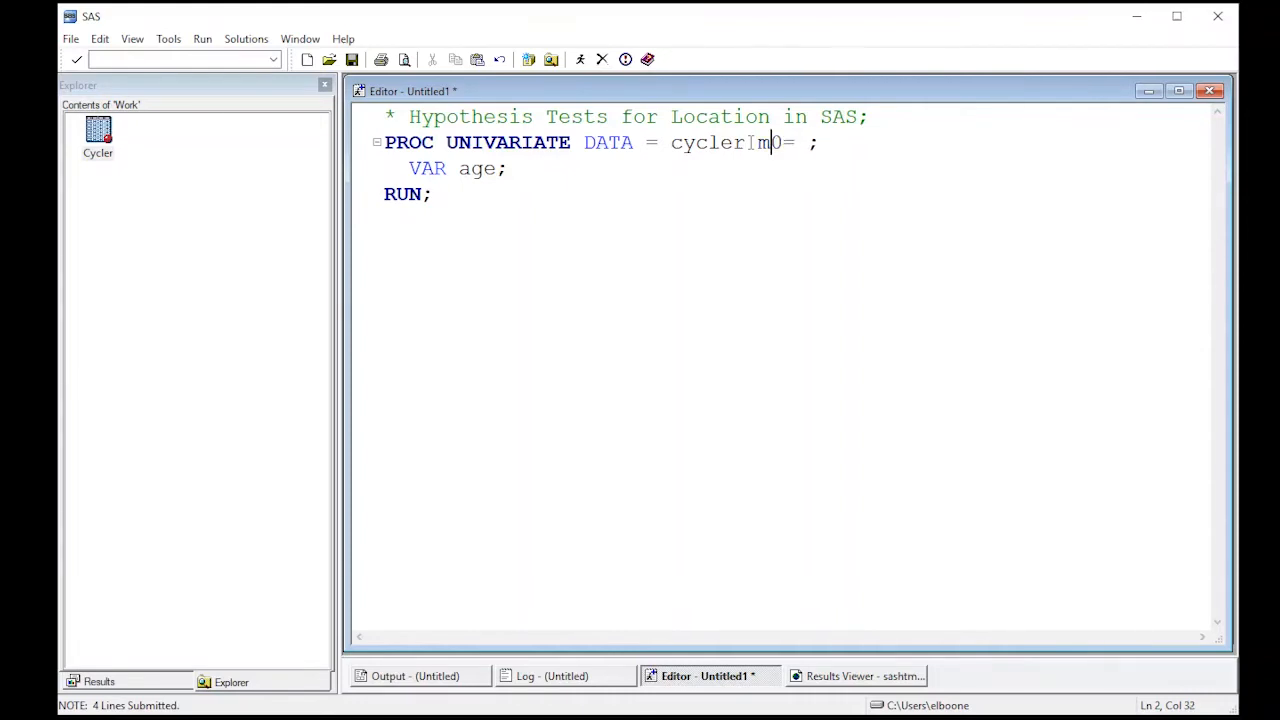
{"action": "type", "text": "U"}
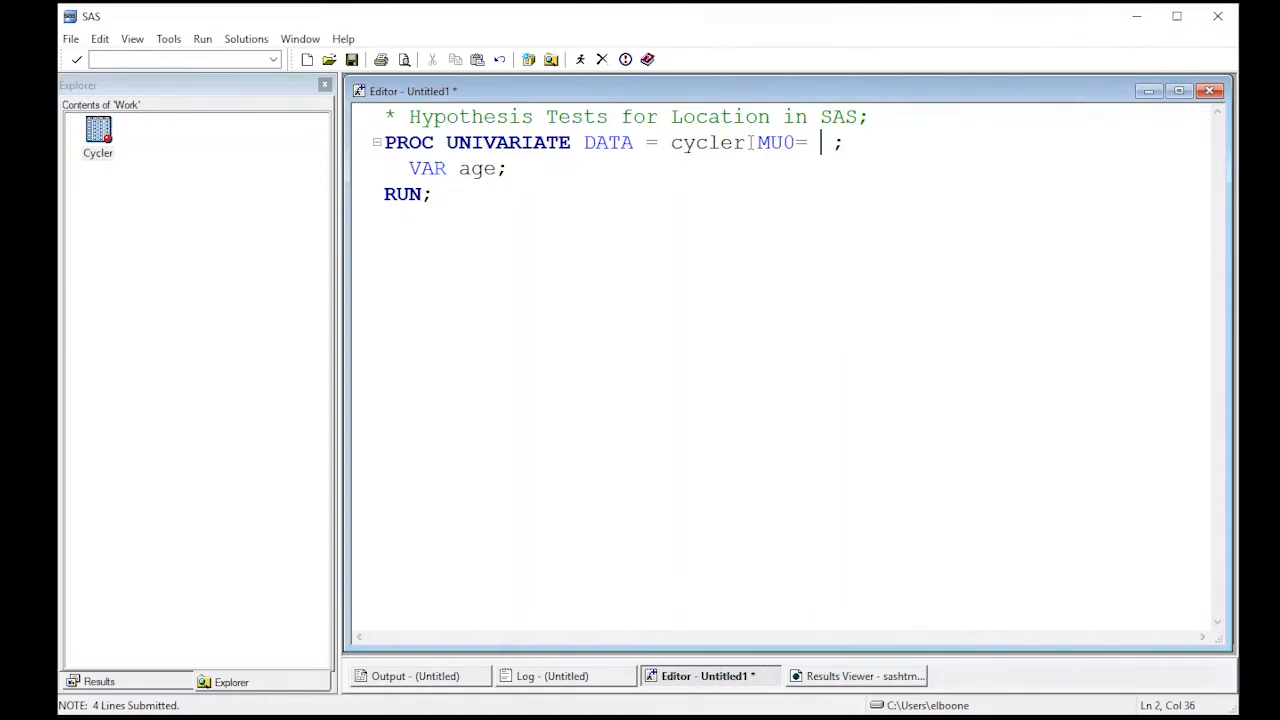
{"action": "type", "text": "2"}
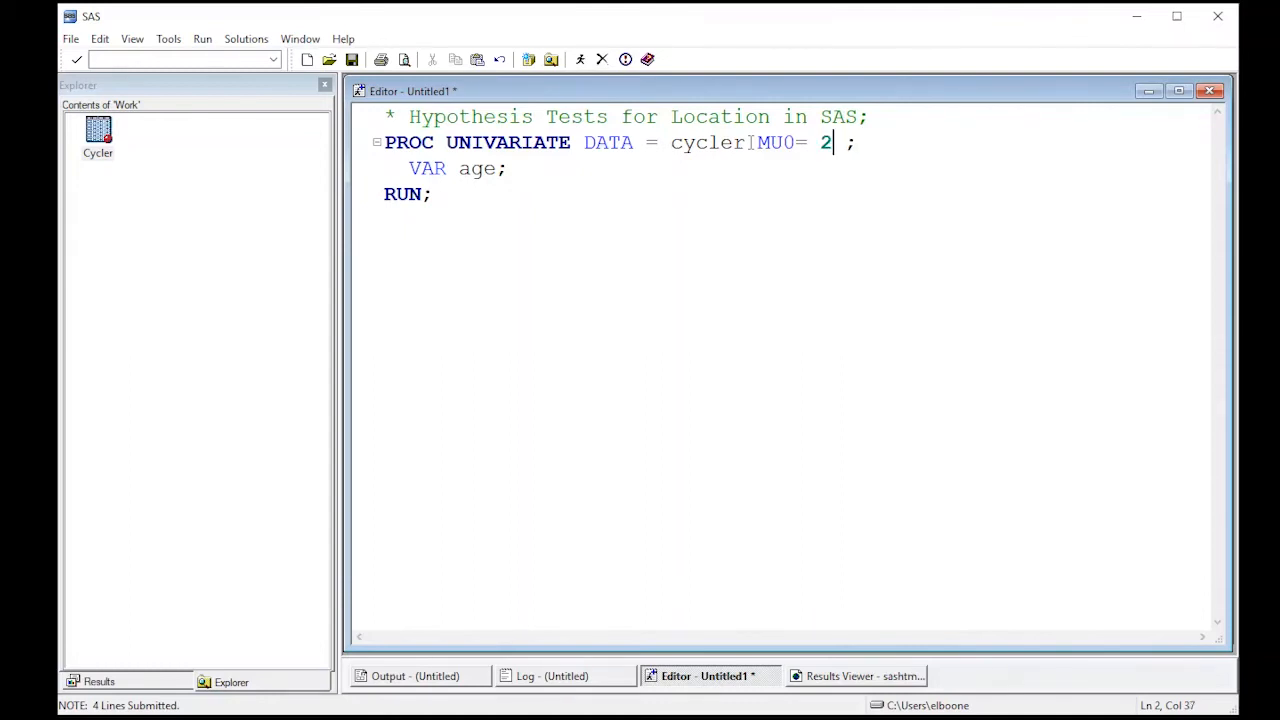
{"action": "type", "text": "5"}
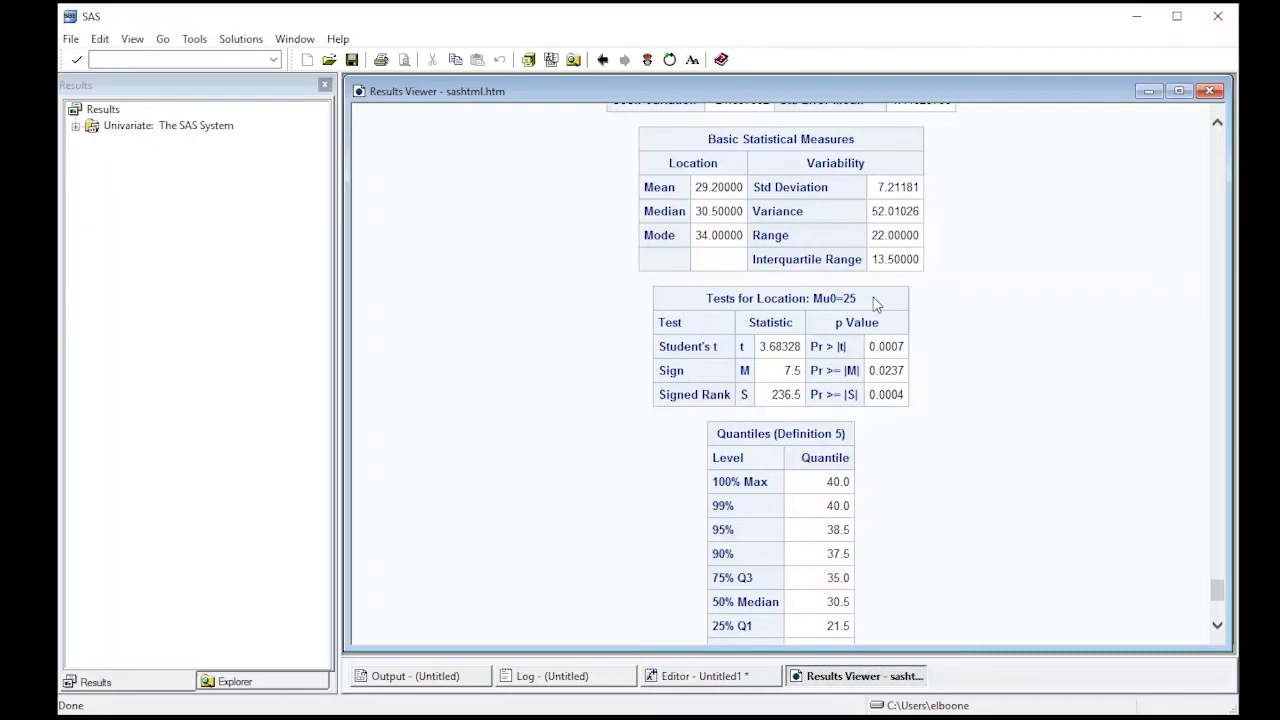
{"action": "mouse_move", "coordinate": [816, 298]}
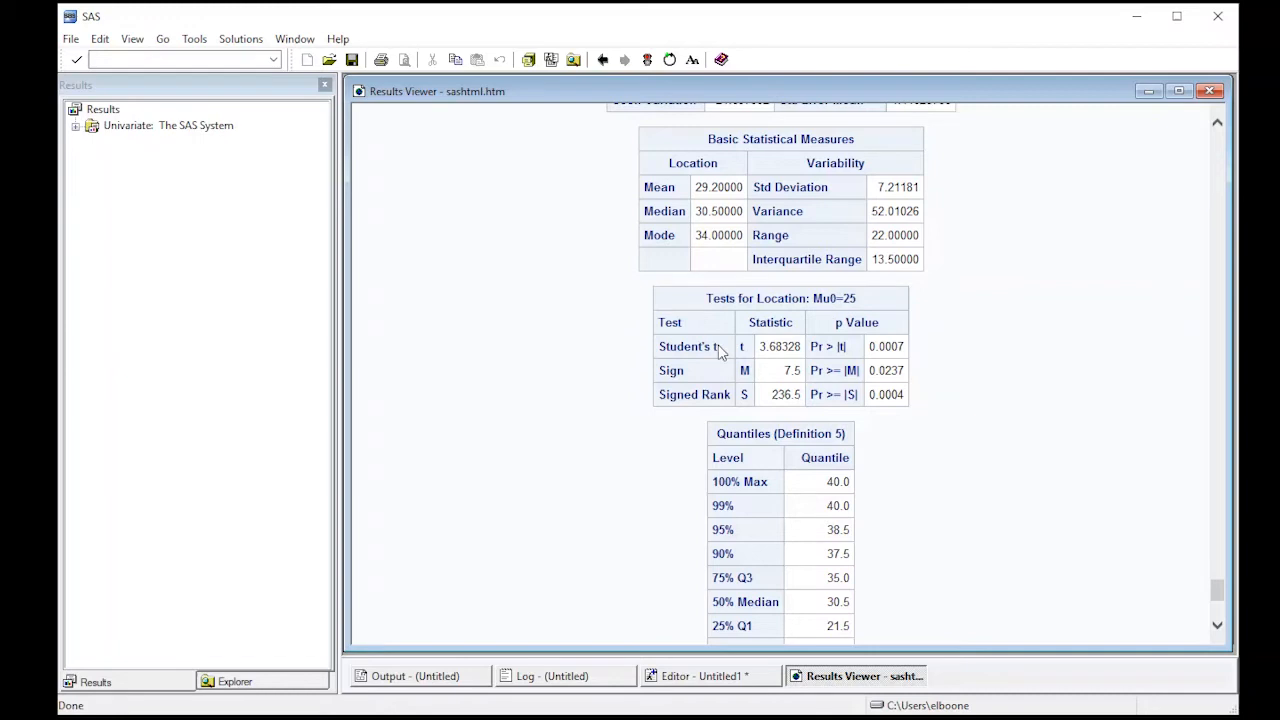
{"action": "mouse_move", "coordinate": [870, 360]}
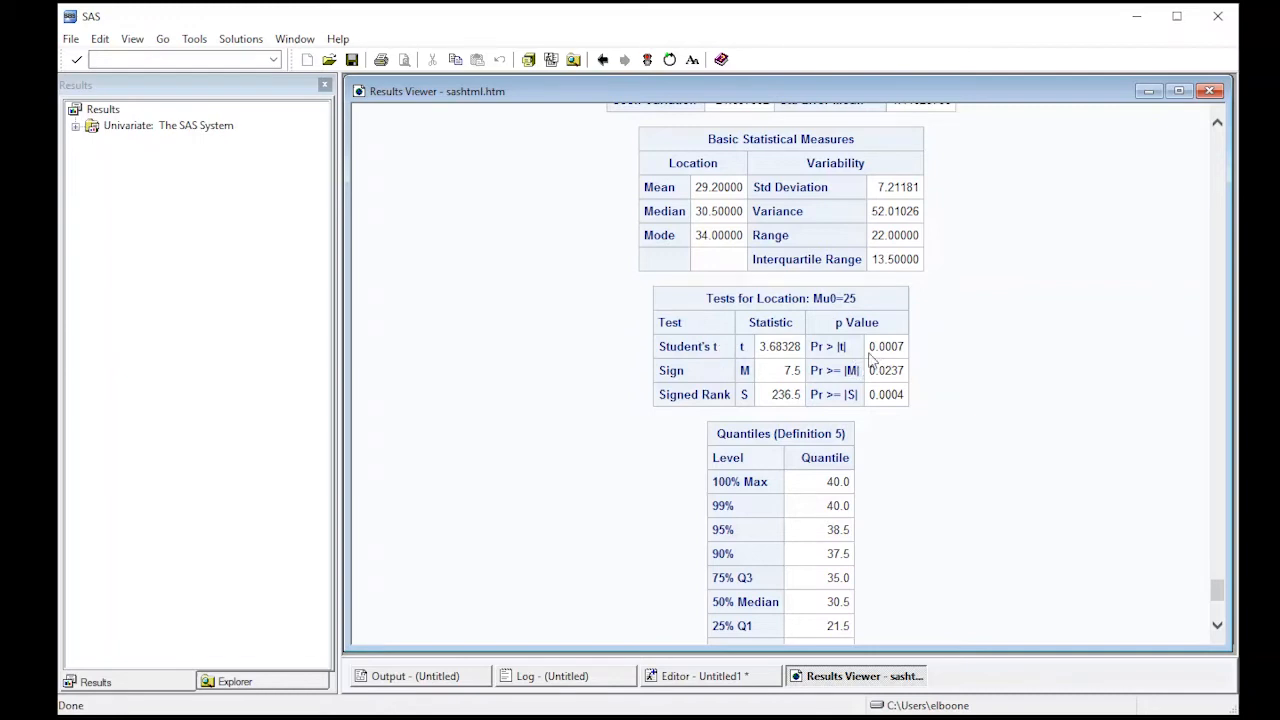
{"action": "mouse_move", "coordinate": [896, 348]}
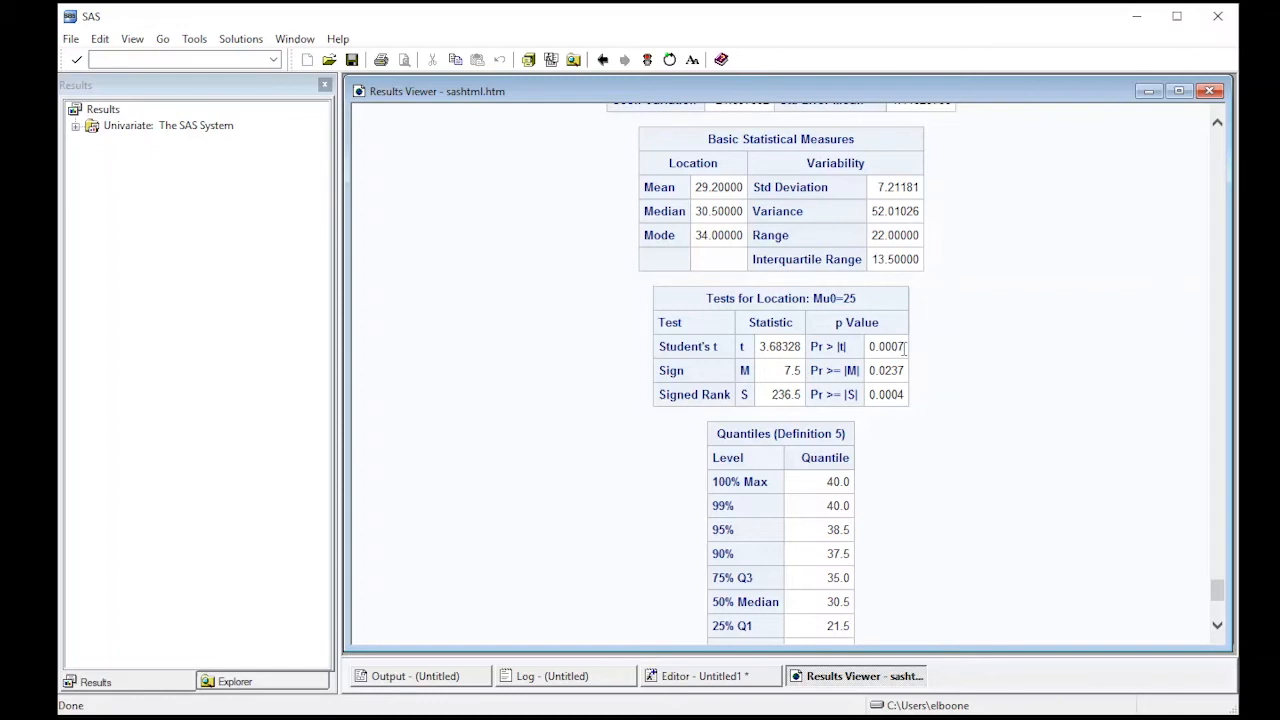
{"action": "mouse_move", "coordinate": [830, 346]}
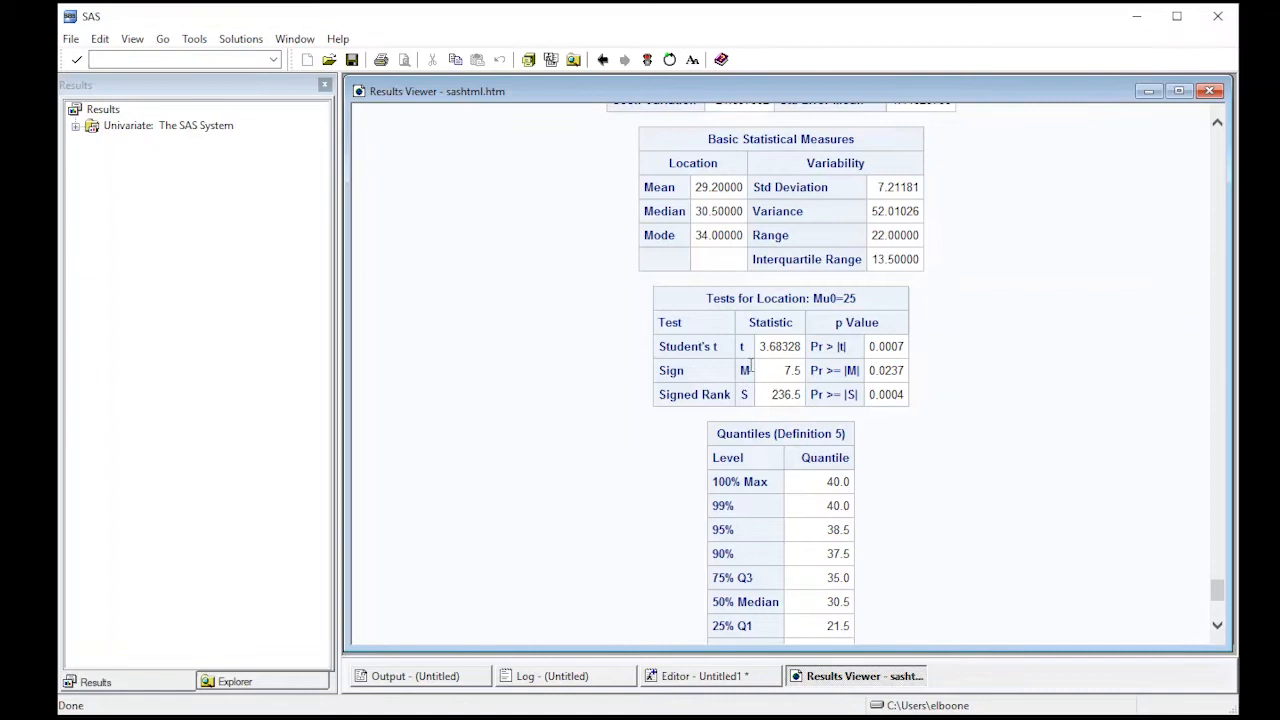
{"action": "mouse_move", "coordinate": [882, 384]}
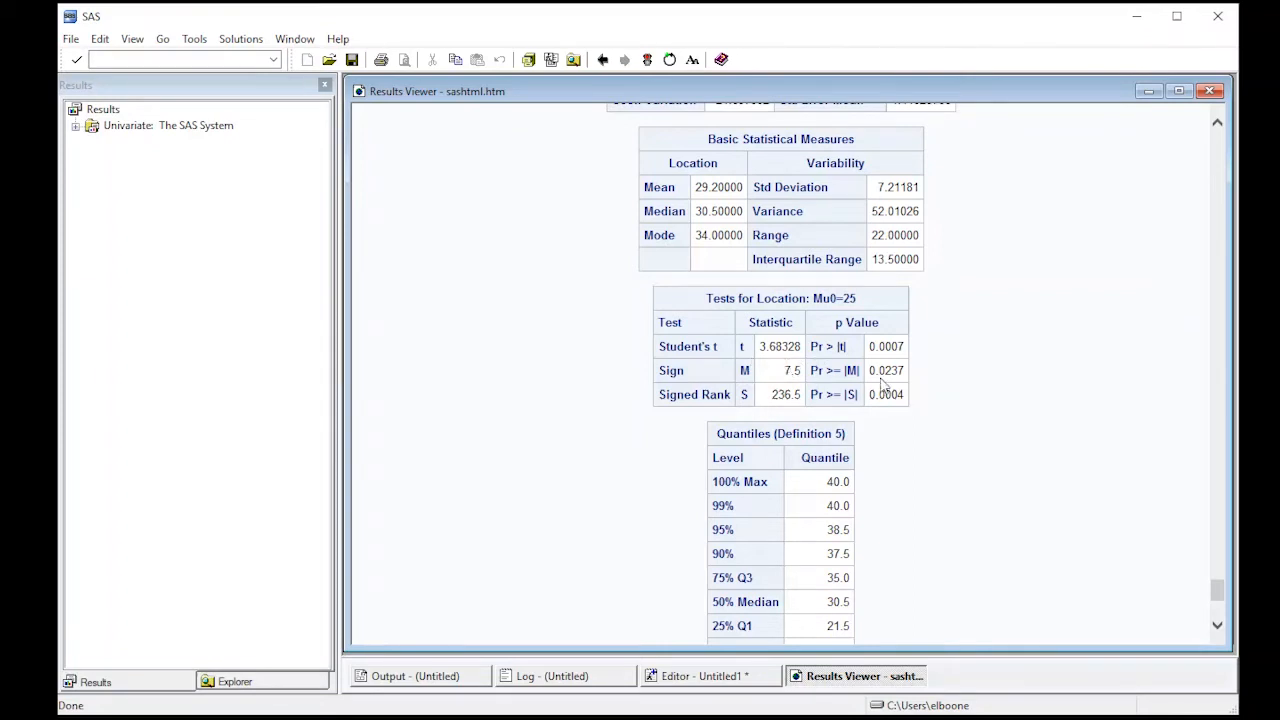
{"action": "mouse_move", "coordinate": [896, 384]}
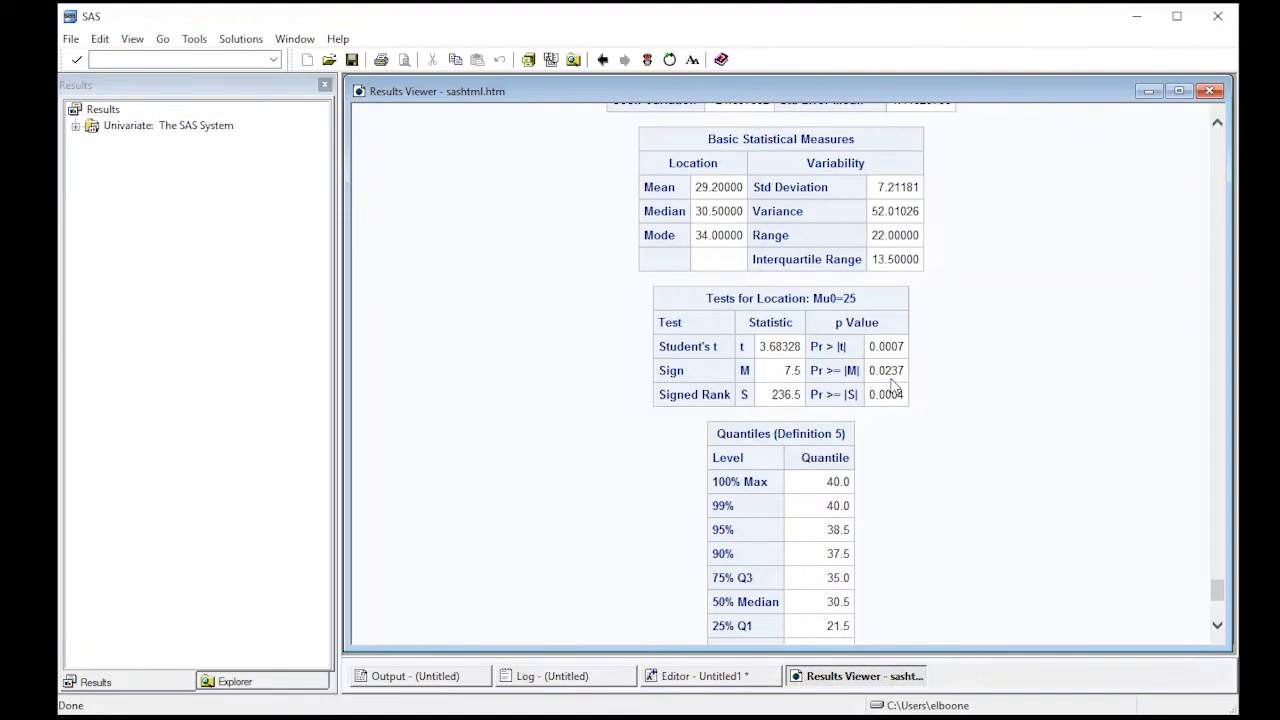
{"action": "mouse_move", "coordinate": [708, 398]}
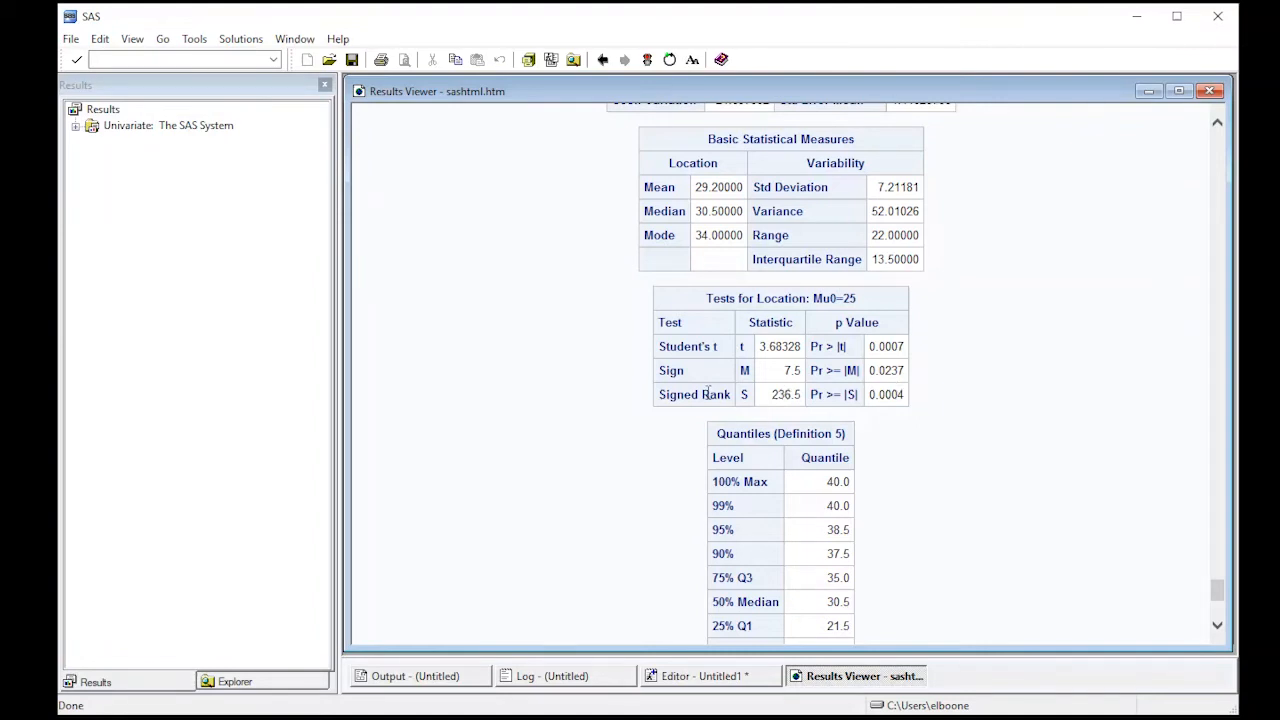